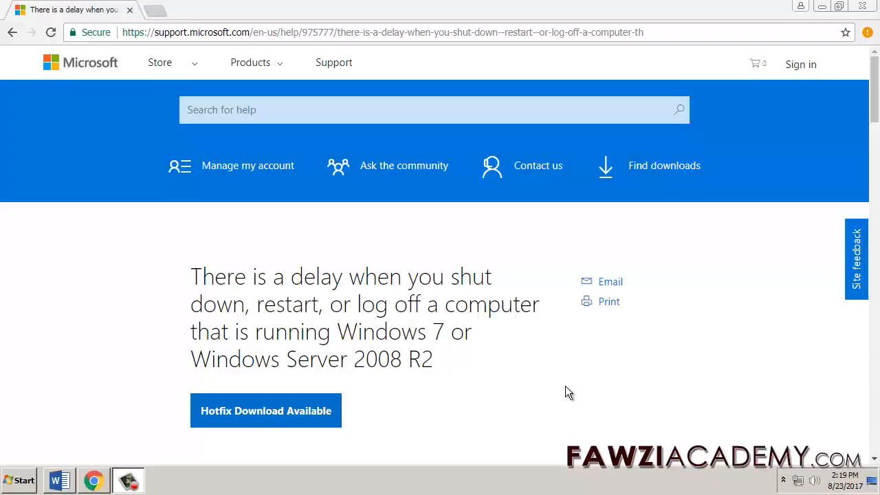
# - Request the KB975777 x64 shutdown-delay hotfix by e-mail from Microsoft Support
pyautogui.scroll(-3)
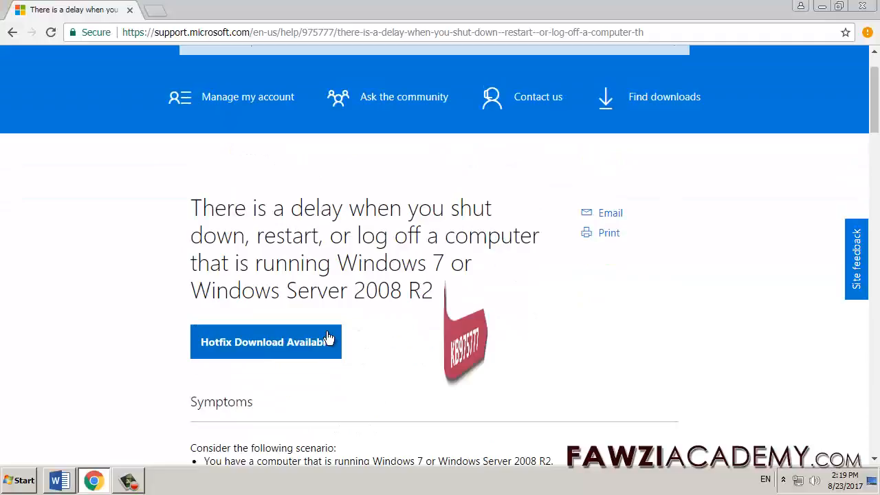
pyautogui.click(266, 342)
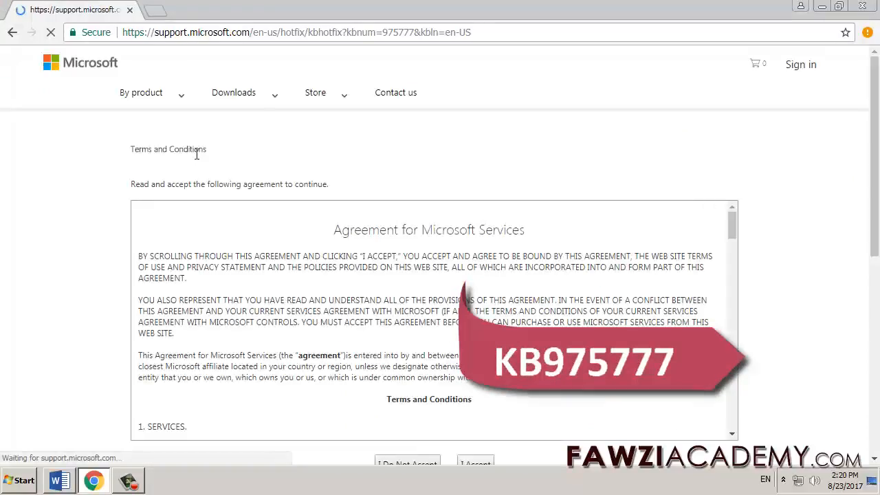
pyautogui.scroll(-3)
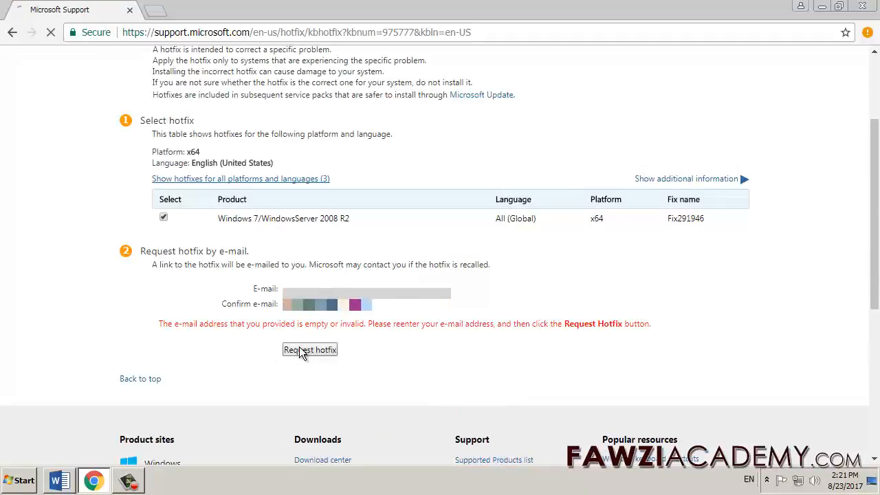
pyautogui.click(309, 349)
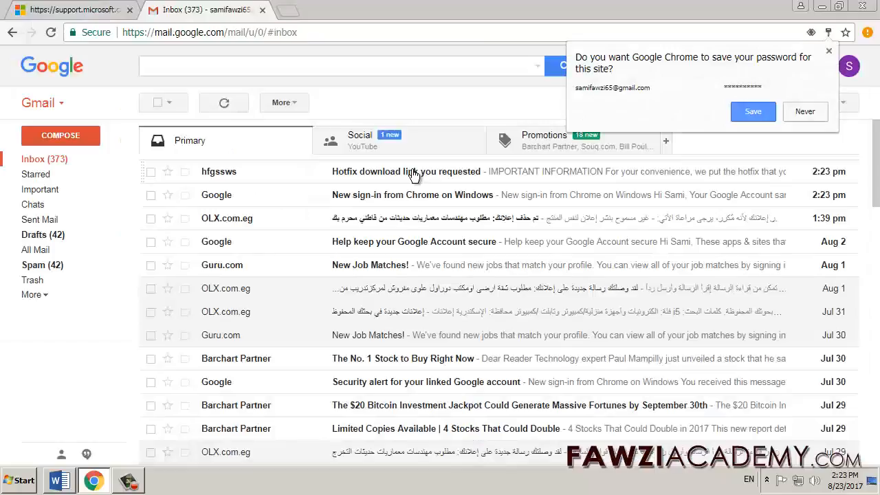
pyautogui.moveTo(659, 72)
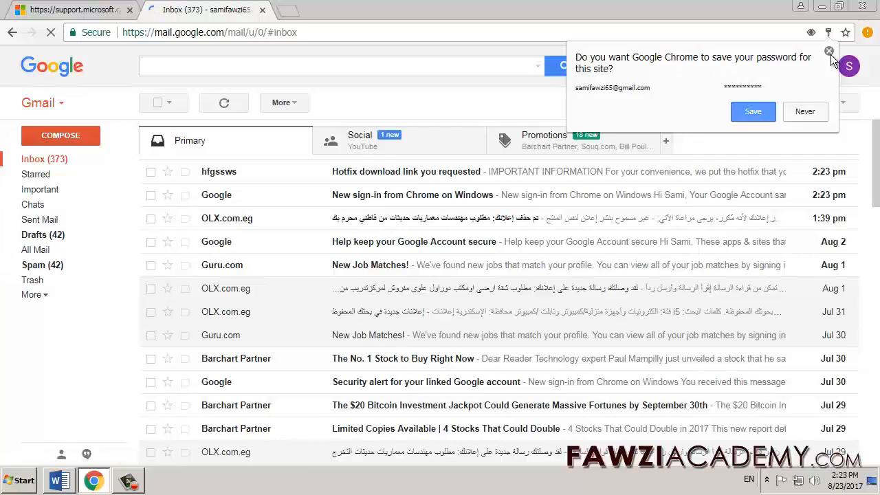
# - Decline saving the password and open the 'Hotfix download link you requested' e-mail
pyautogui.click(829, 52)
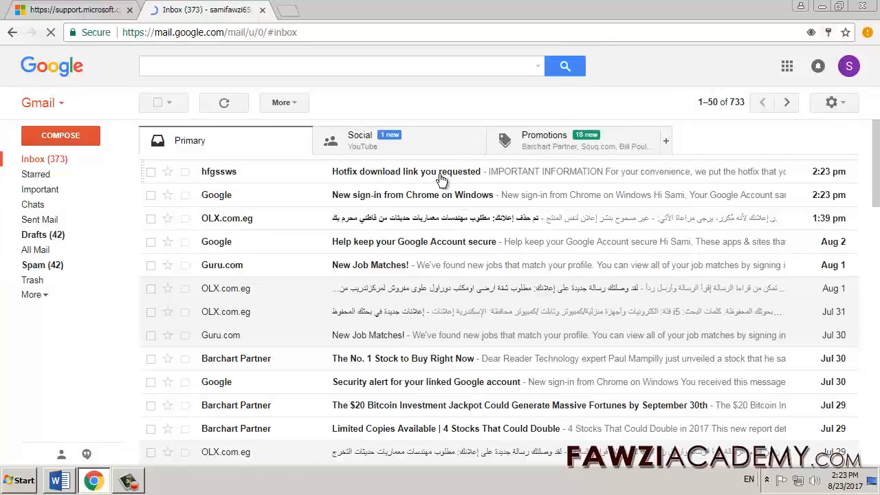
pyautogui.click(406, 171)
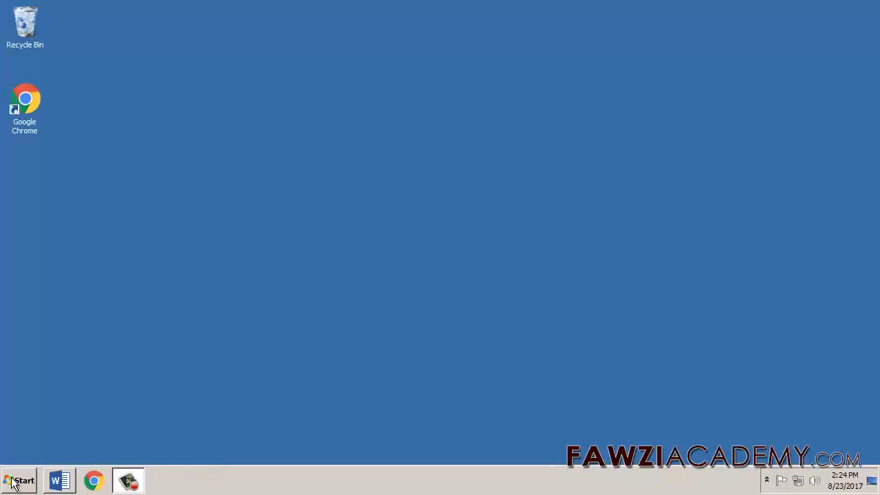
# - Search 'ms' from Start and run msconfig as administrator
pyautogui.click(19, 480)
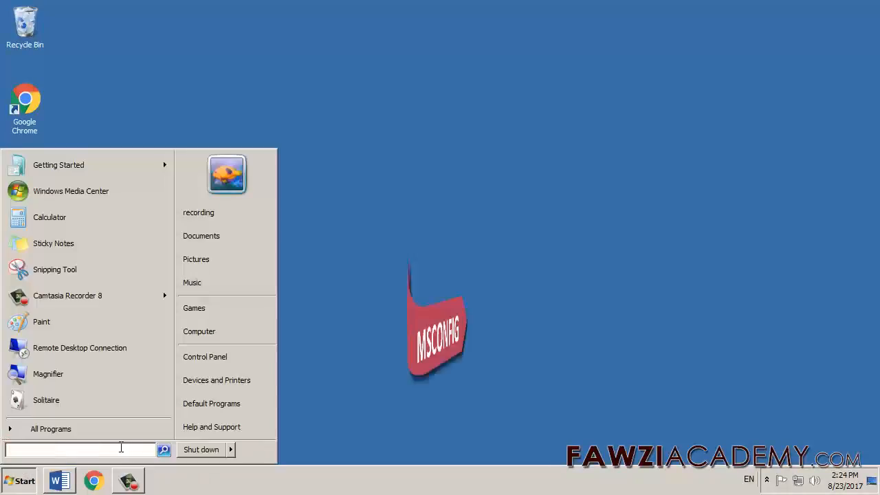
pyautogui.moveTo(51, 428)
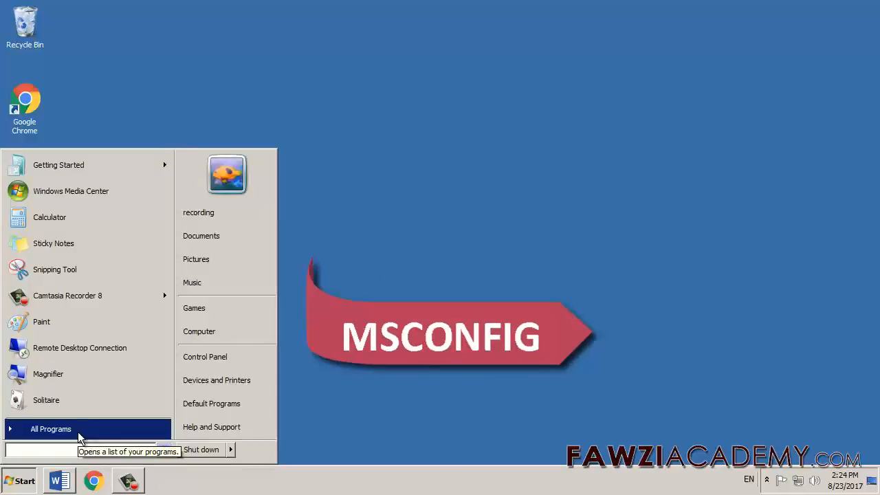
pyautogui.write('ms')
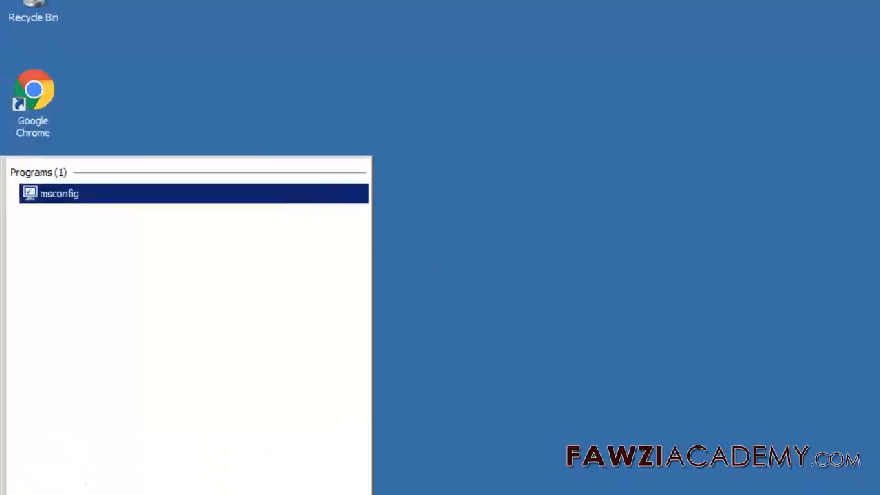
pyautogui.rightClick(60, 193)
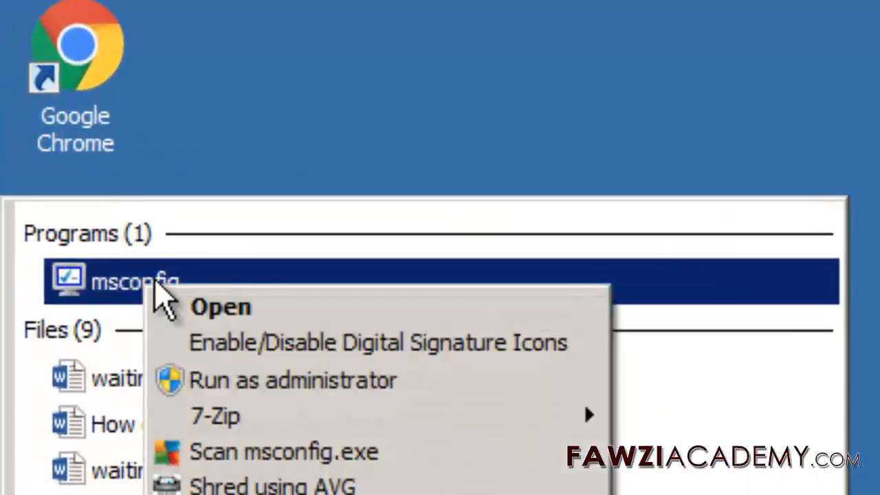
pyautogui.click(221, 307)
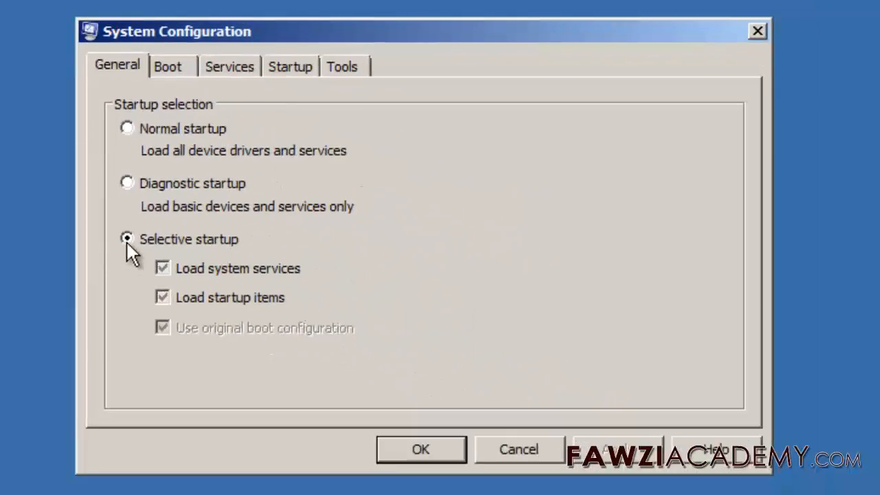
# - Turn off startup items and disable all non-Microsoft services in System Configuration
pyautogui.click(163, 297)
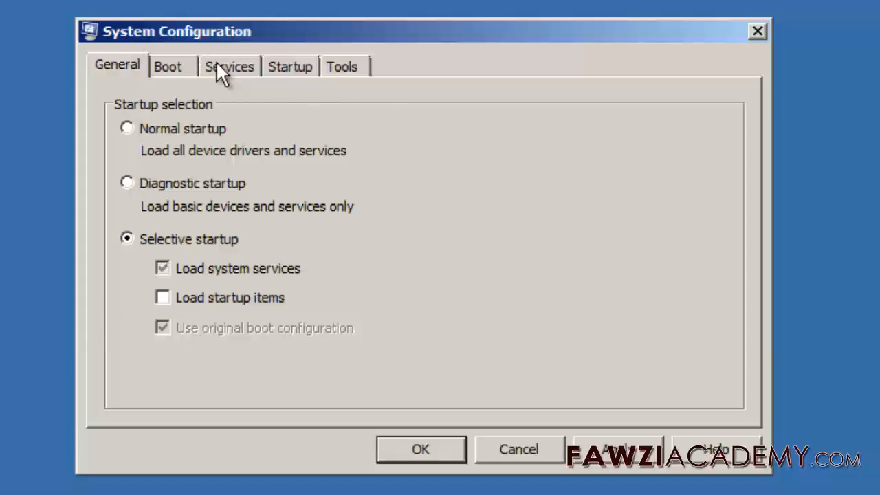
pyautogui.click(229, 66)
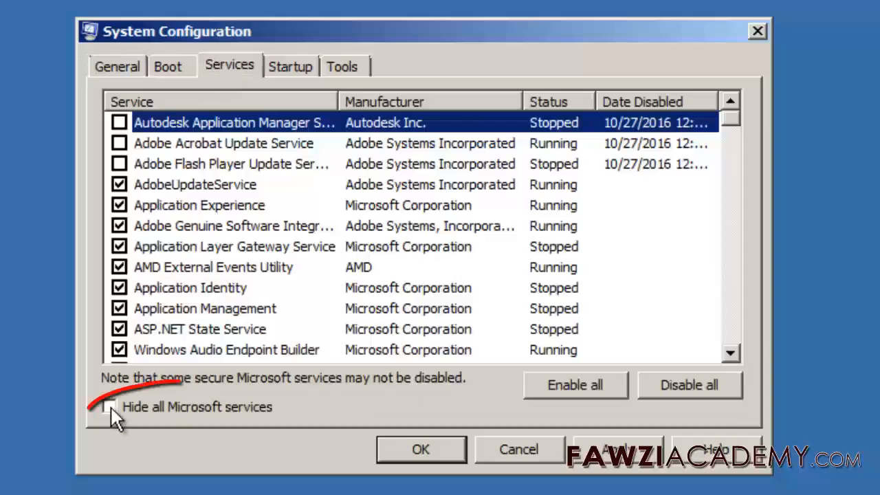
pyautogui.click(118, 406)
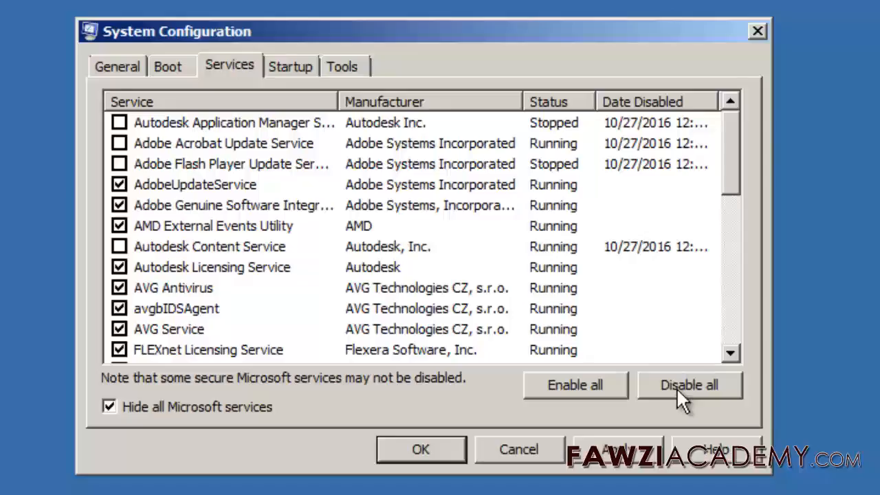
pyautogui.click(688, 384)
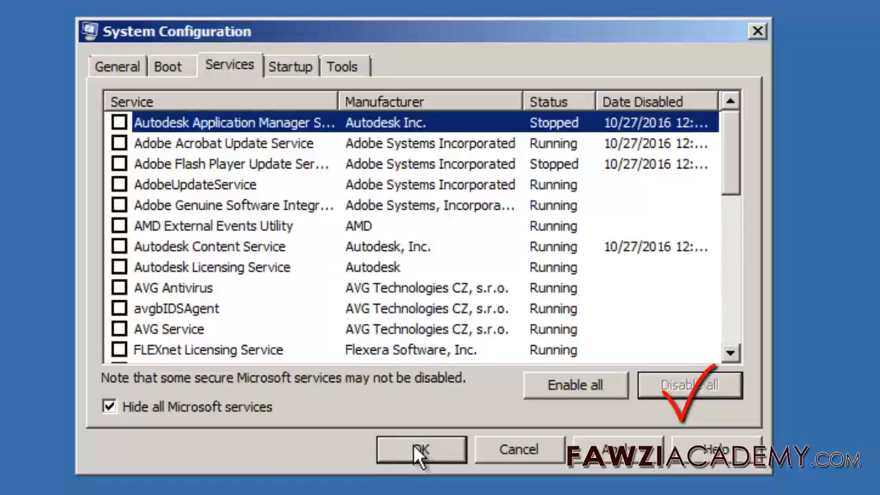
# - Apply the clean boot settings and launch Registry Editor from Start search
pyautogui.click(420, 449)
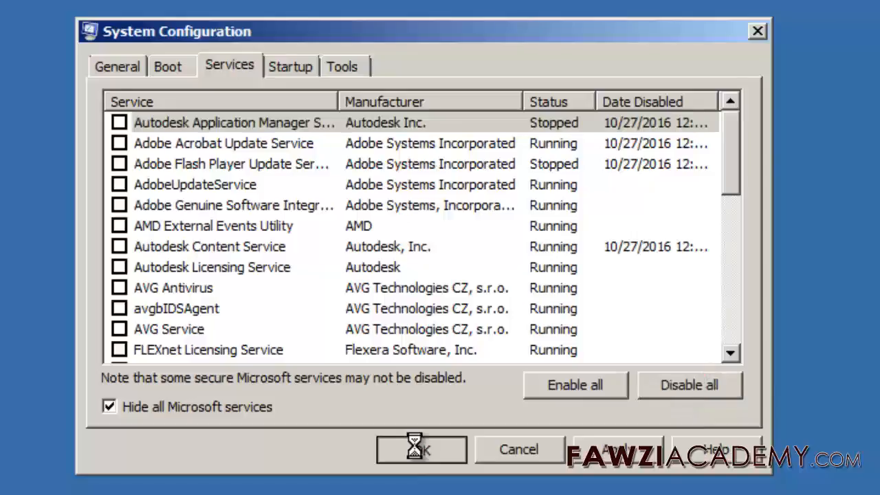
pyautogui.click(421, 449)
pyautogui.write('re')
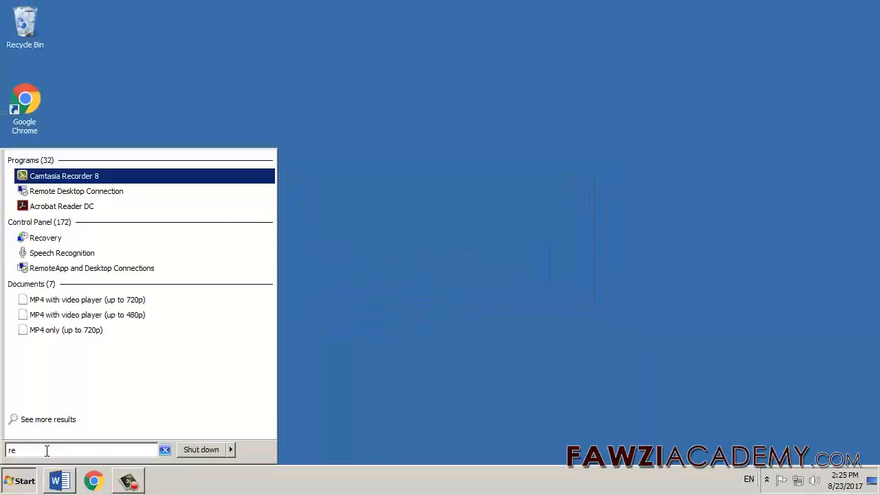
pyautogui.rightClick(41, 176)
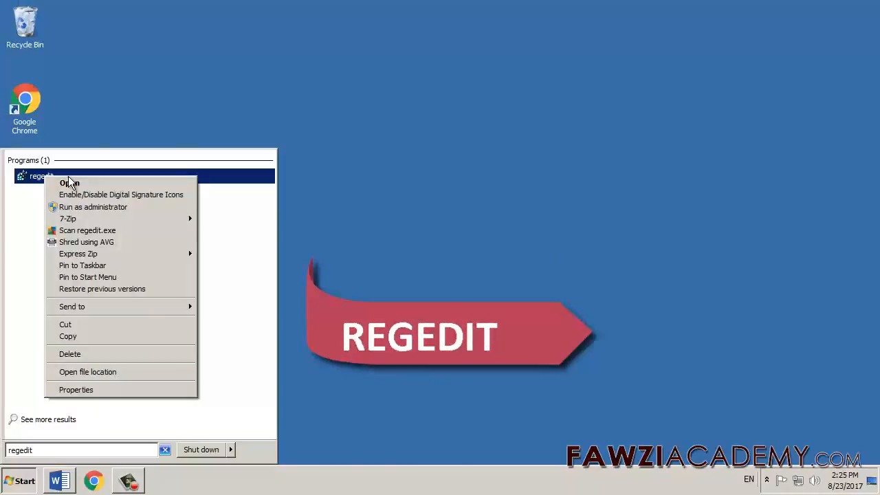
pyautogui.click(69, 183)
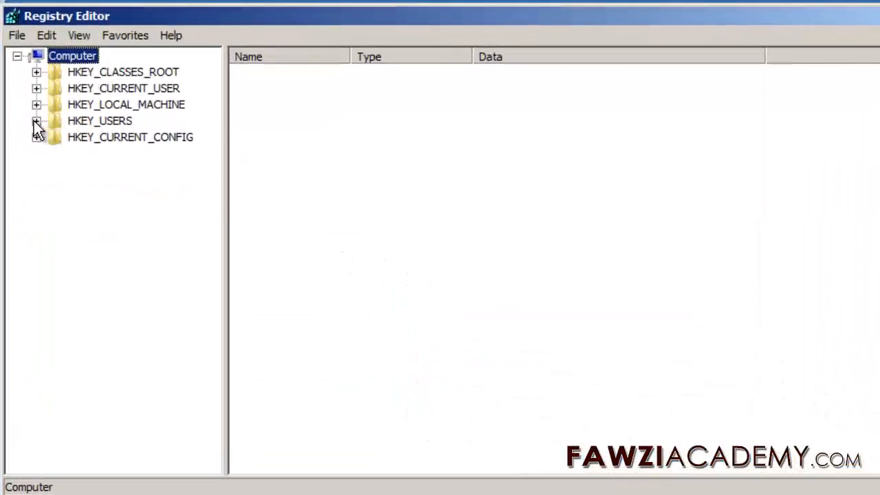
# - Create string value AutoEndTasks with data 1 in HKEY_USERS\.DEFAULT\Control Panel\Desktop
pyautogui.click(36, 120)
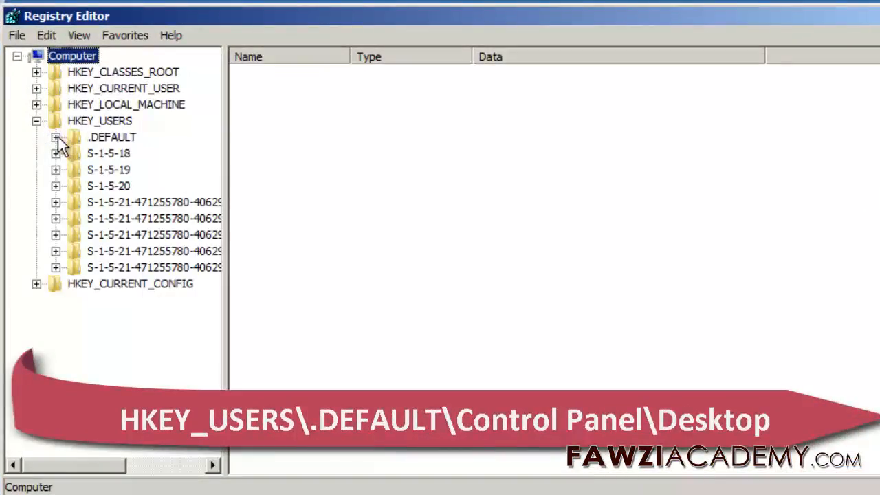
pyautogui.click(55, 137)
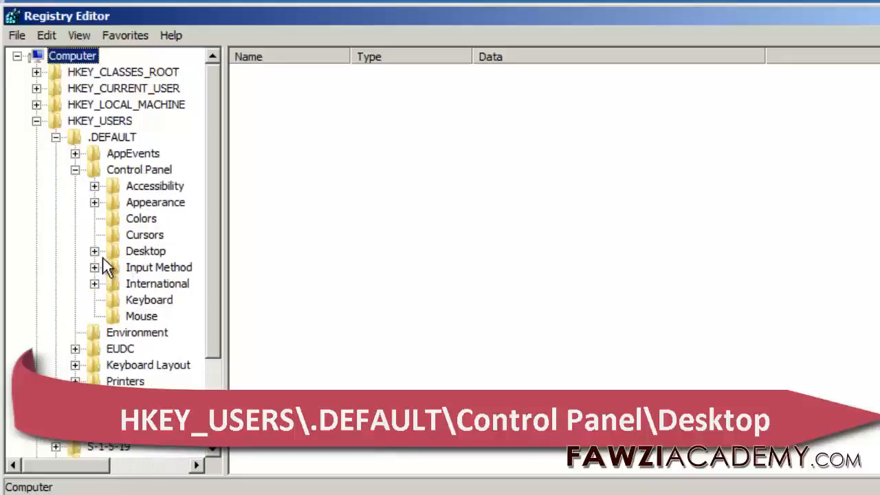
pyautogui.click(94, 251)
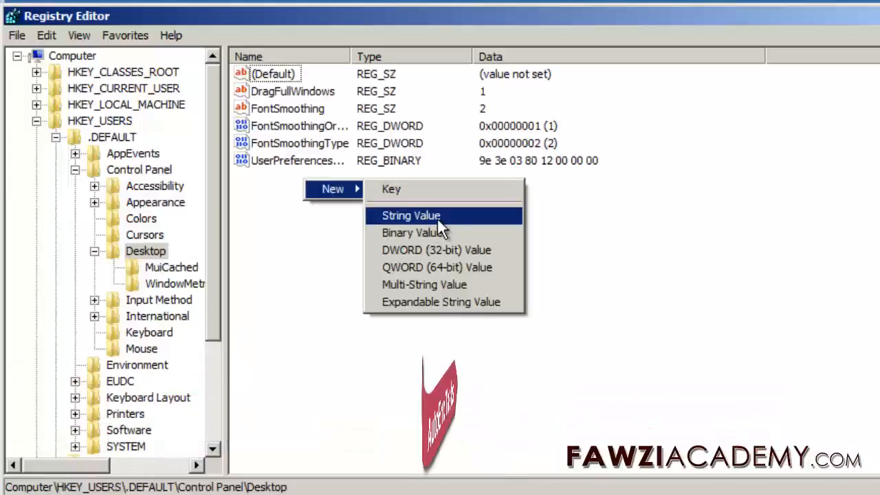
pyautogui.click(411, 215)
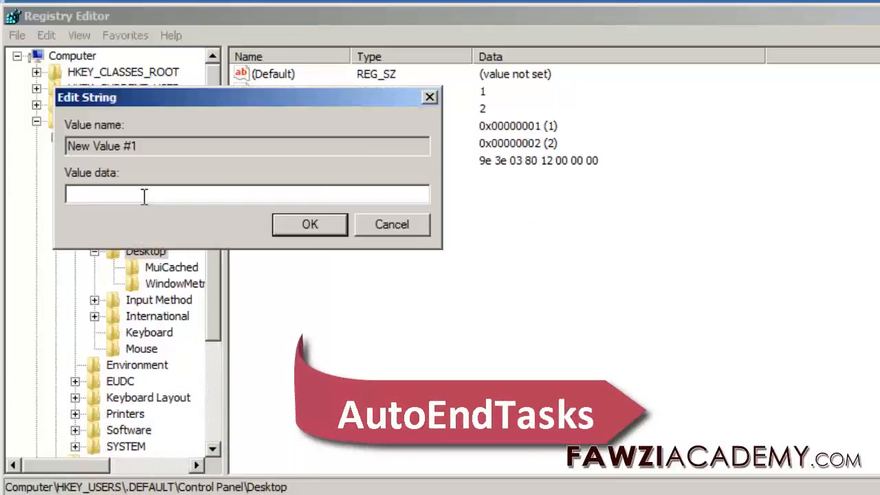
pyautogui.click(309, 224)
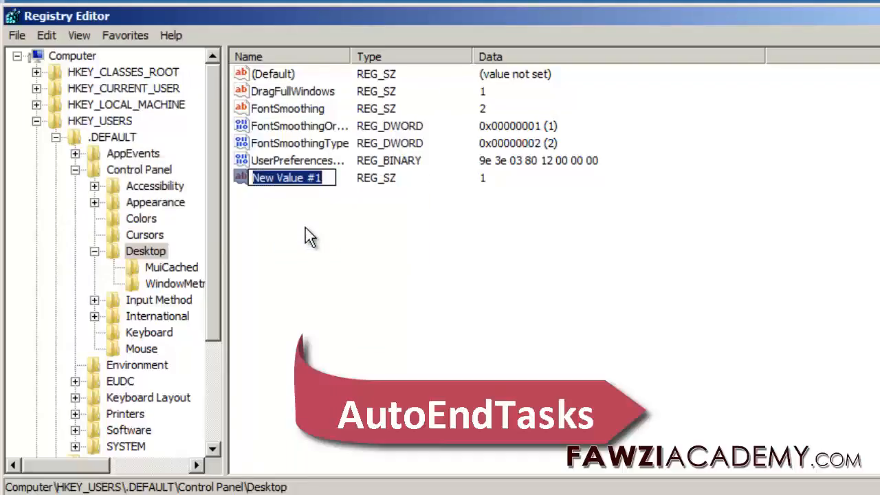
pyautogui.write('AutoEndTasks')
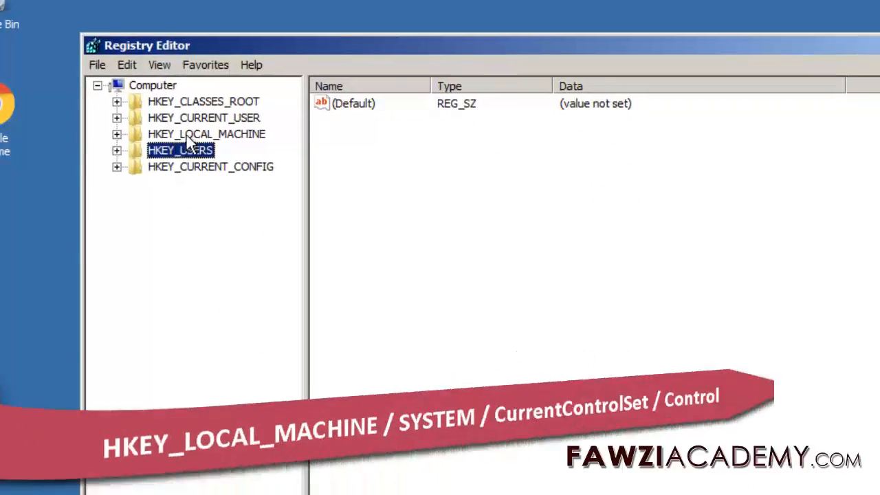
# - Change WaitToKillServiceTimeout under CurrentControlSet\Control to 5000
pyautogui.click(117, 134)
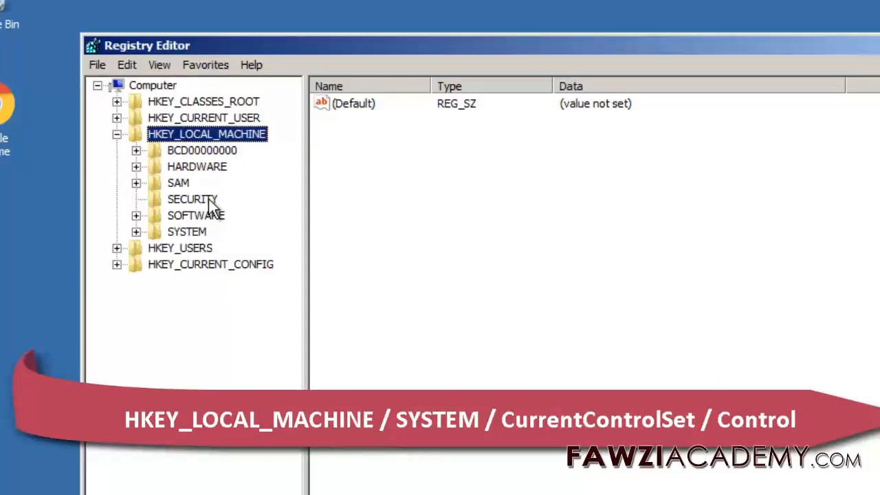
pyautogui.click(136, 231)
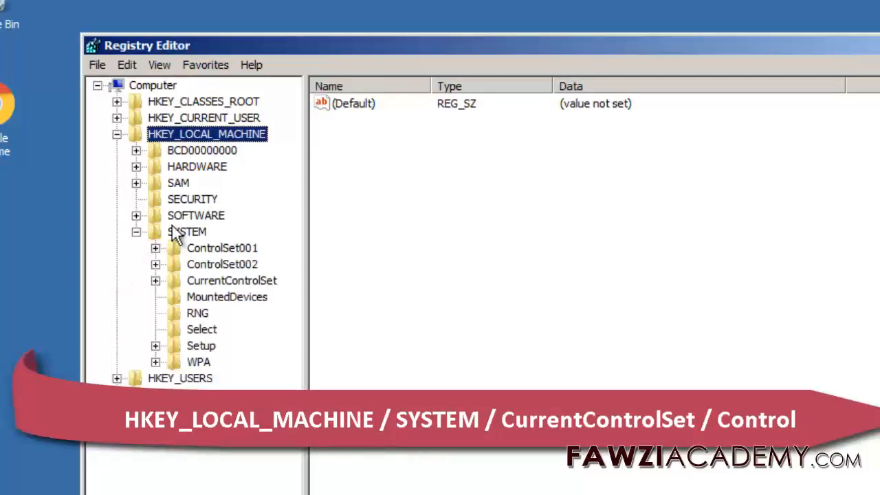
pyautogui.moveTo(230, 303)
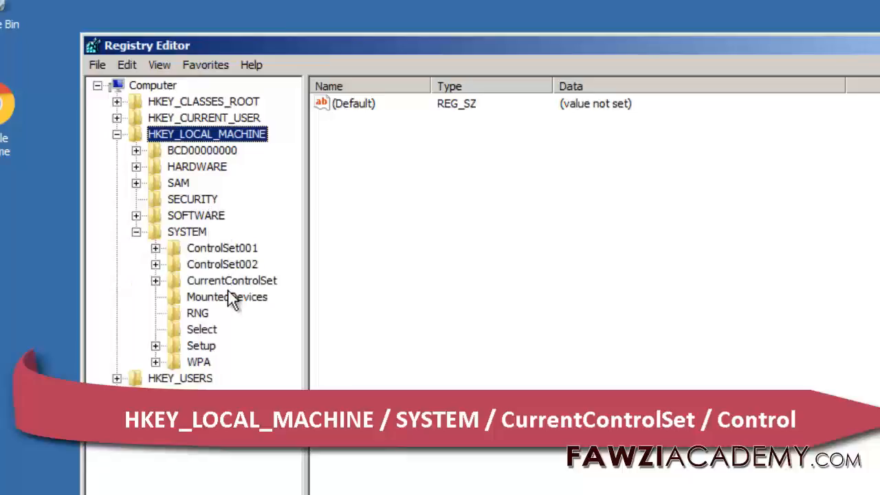
pyautogui.click(155, 280)
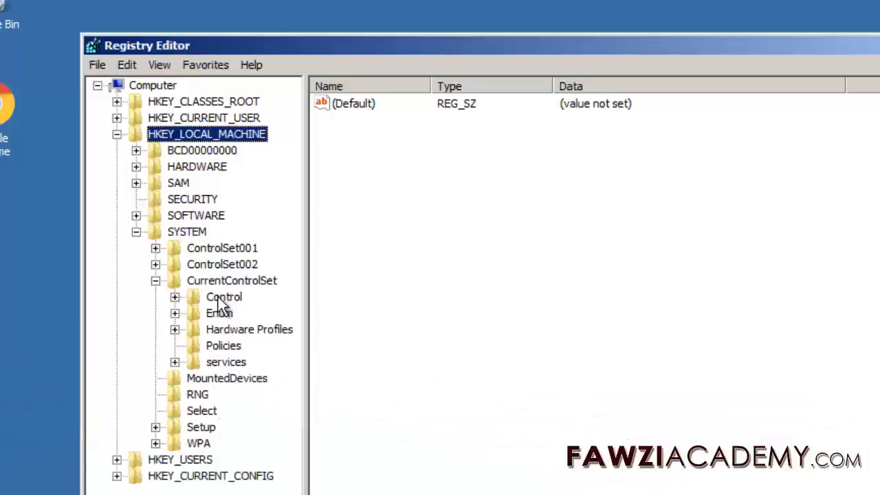
pyautogui.click(224, 296)
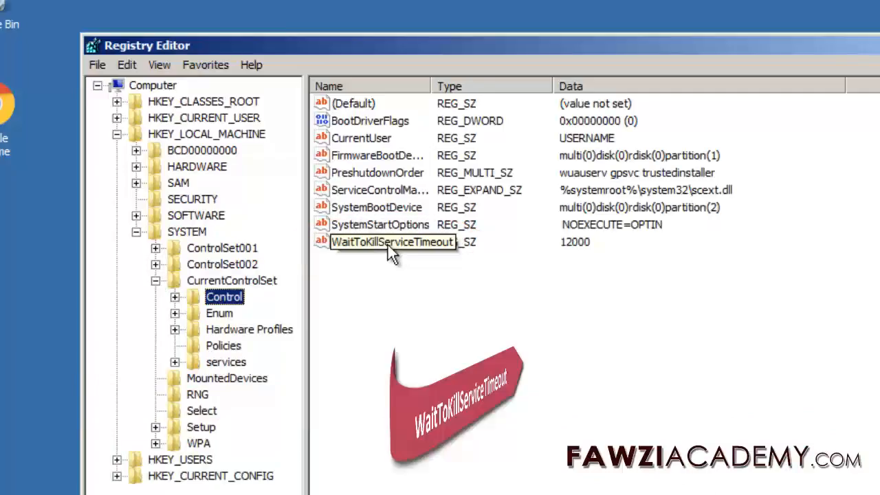
pyautogui.rightClick(391, 241)
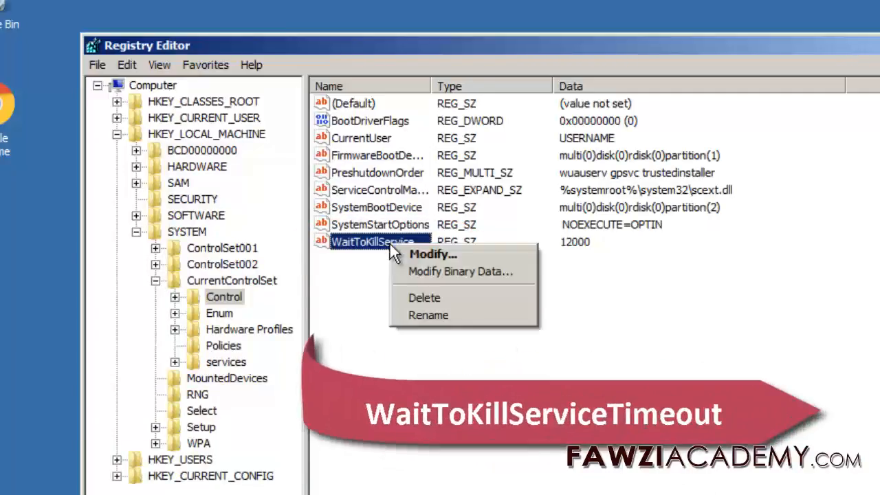
pyautogui.click(433, 254)
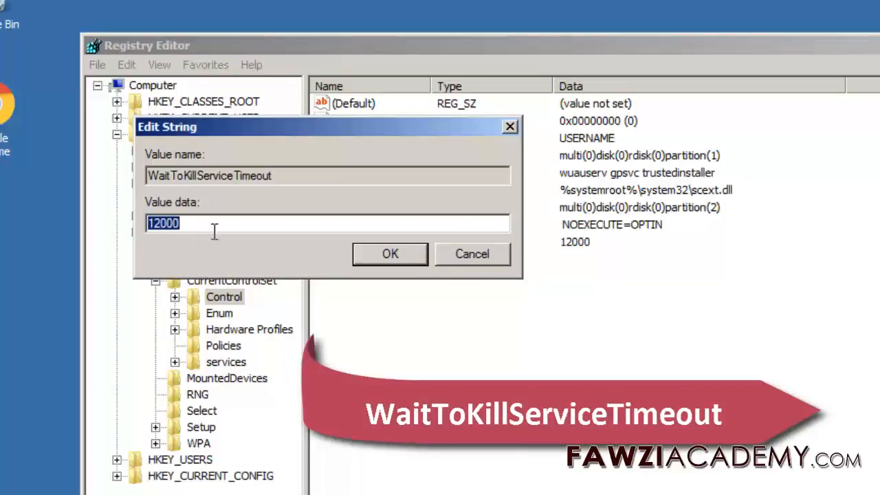
pyautogui.write('50')
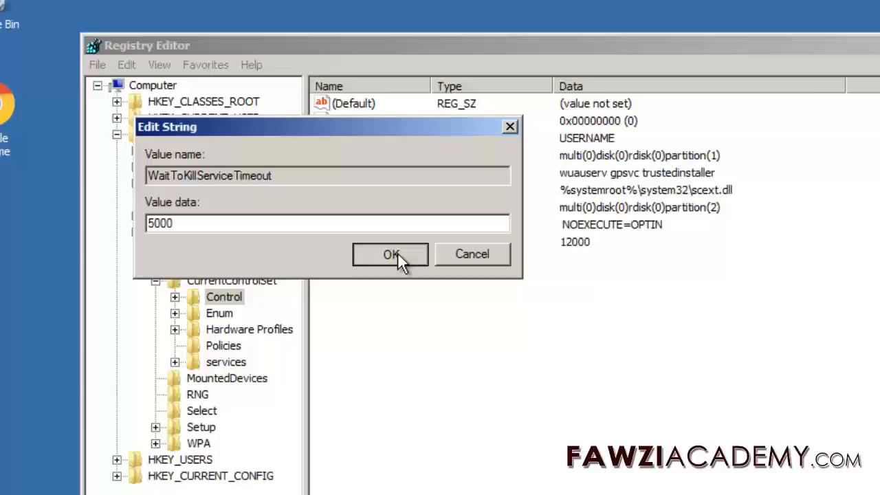
pyautogui.click(390, 254)
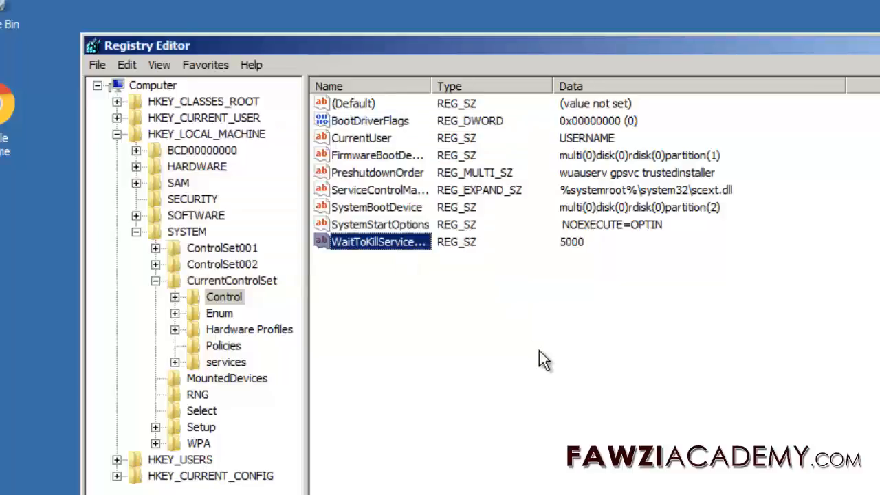
pyautogui.moveTo(409, 258)
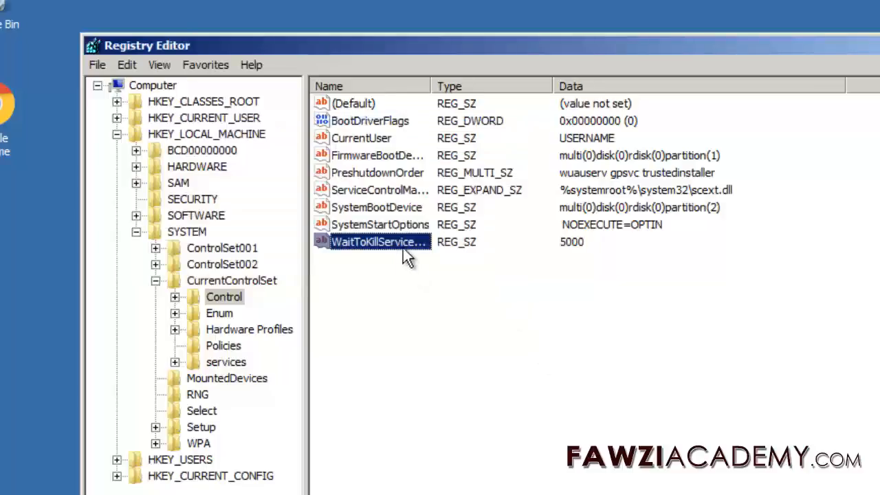
# - Revert WaitToKillServiceTimeout data from 5000 to 12000
pyautogui.doubleClick(378, 241)
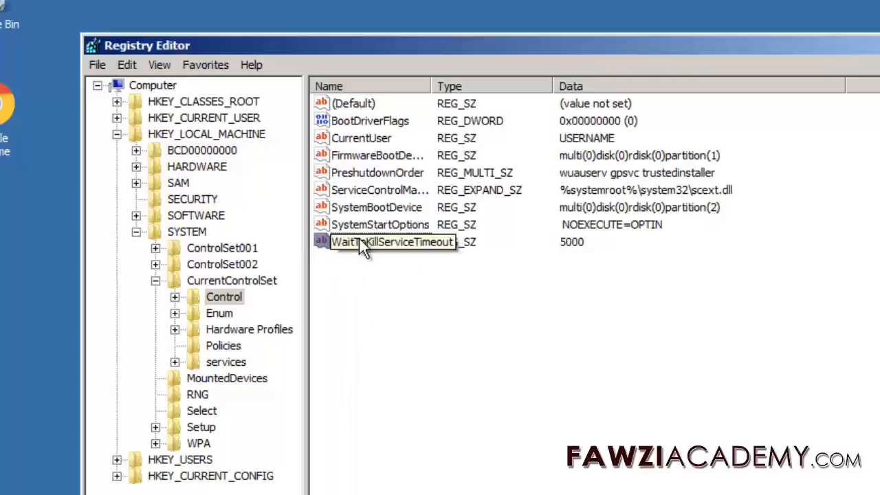
pyautogui.rightClick(392, 241)
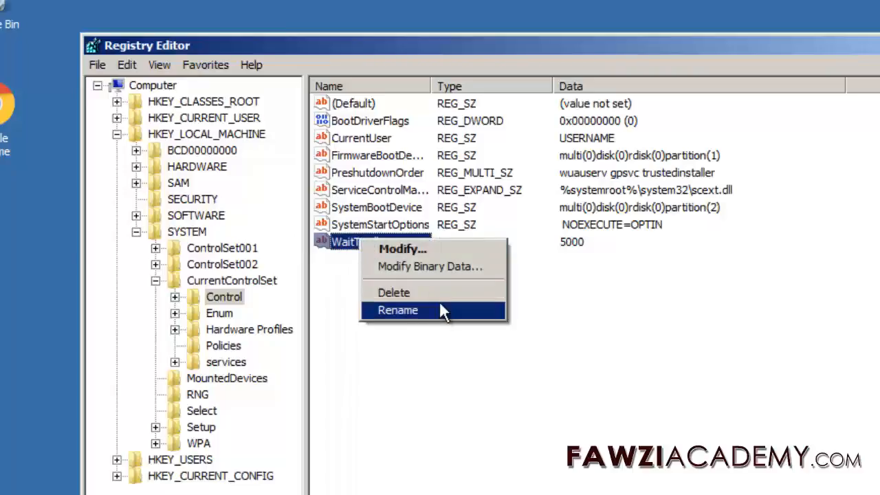
pyautogui.click(402, 249)
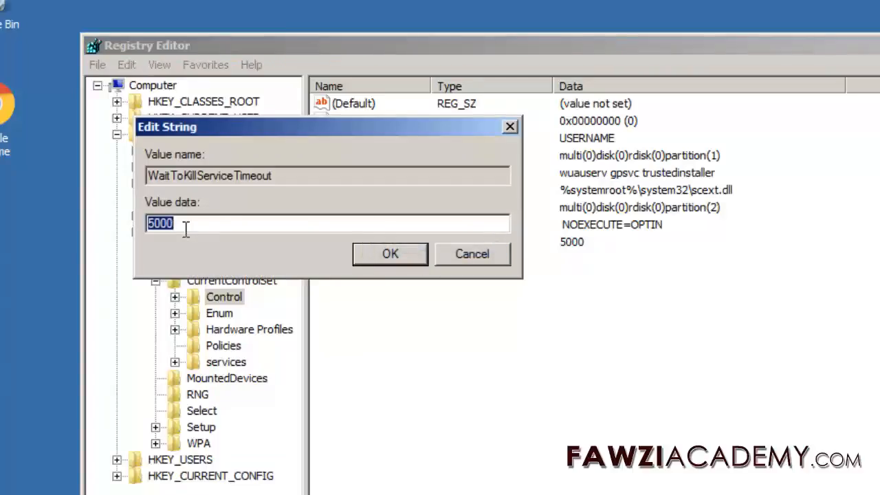
pyautogui.write('12')
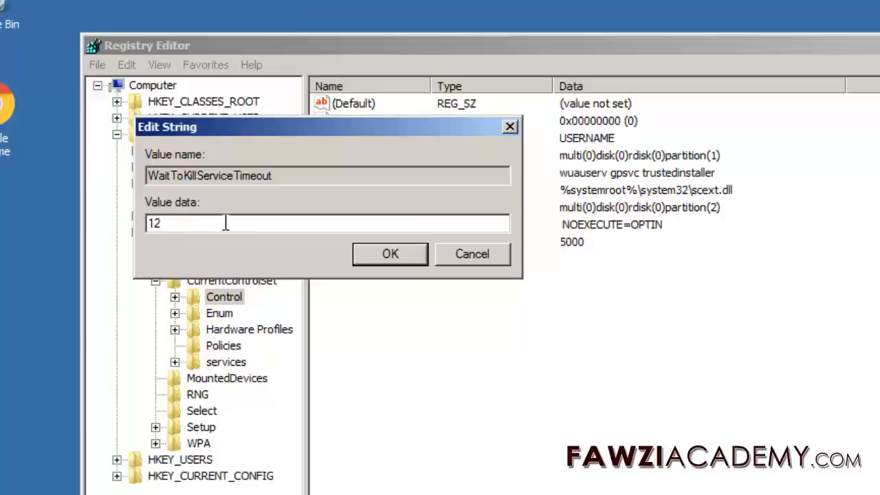
pyautogui.write('000')
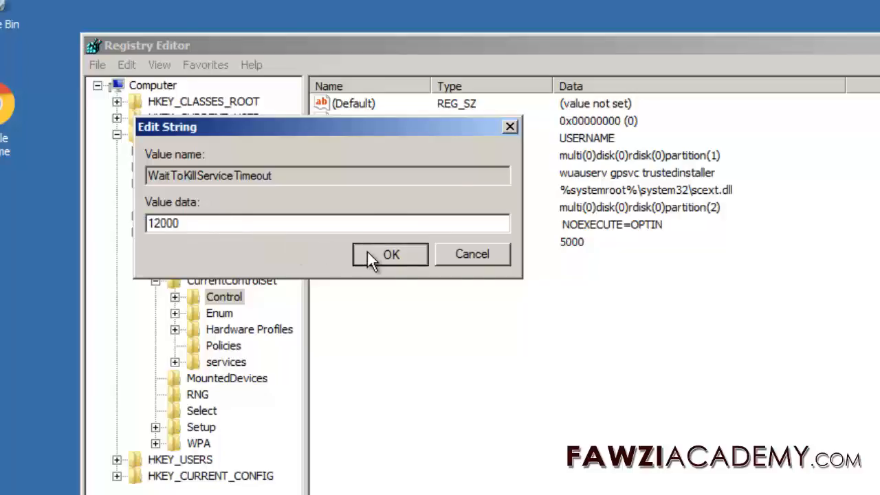
pyautogui.click(389, 254)
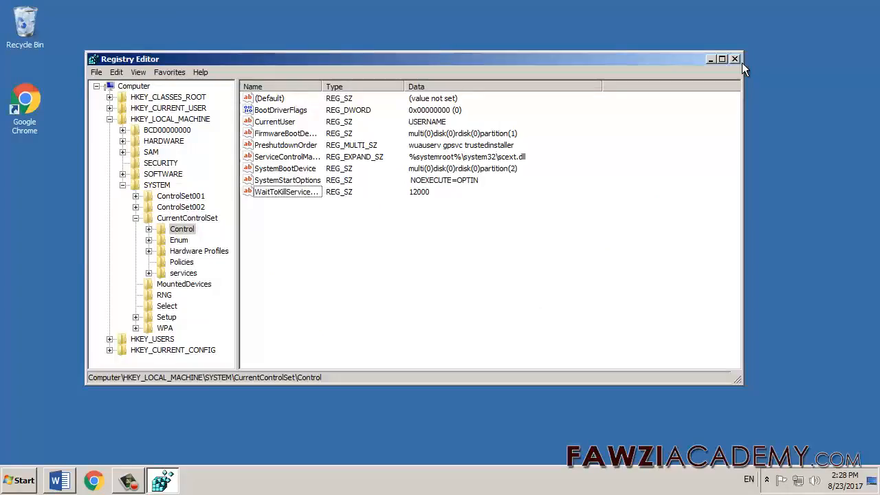
pyautogui.moveTo(735, 59)
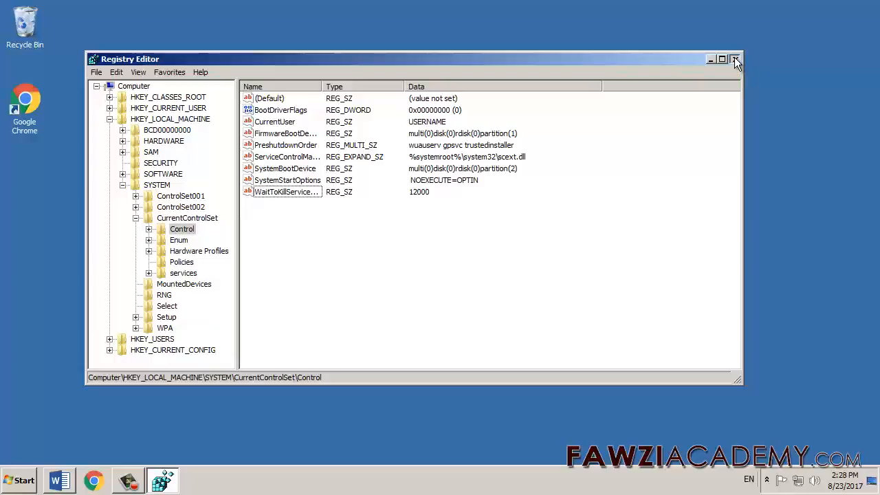
# - Close the Registry Editor window to return to the desktop
pyautogui.click(735, 58)
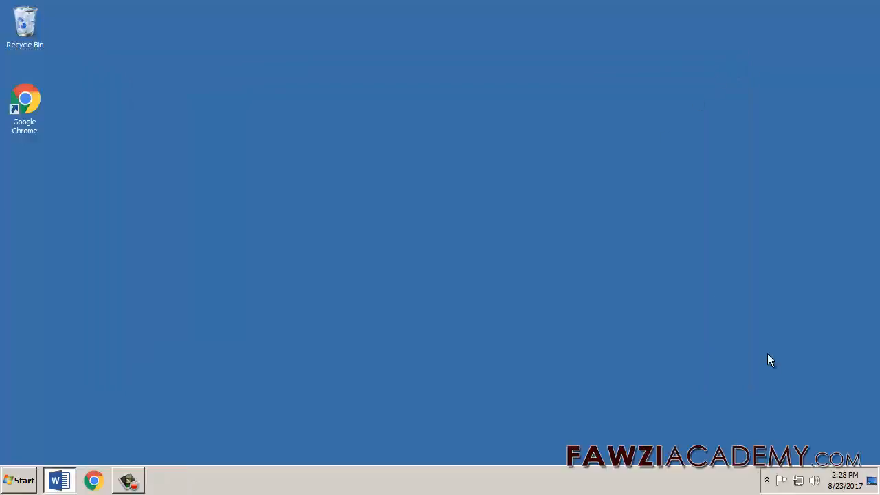